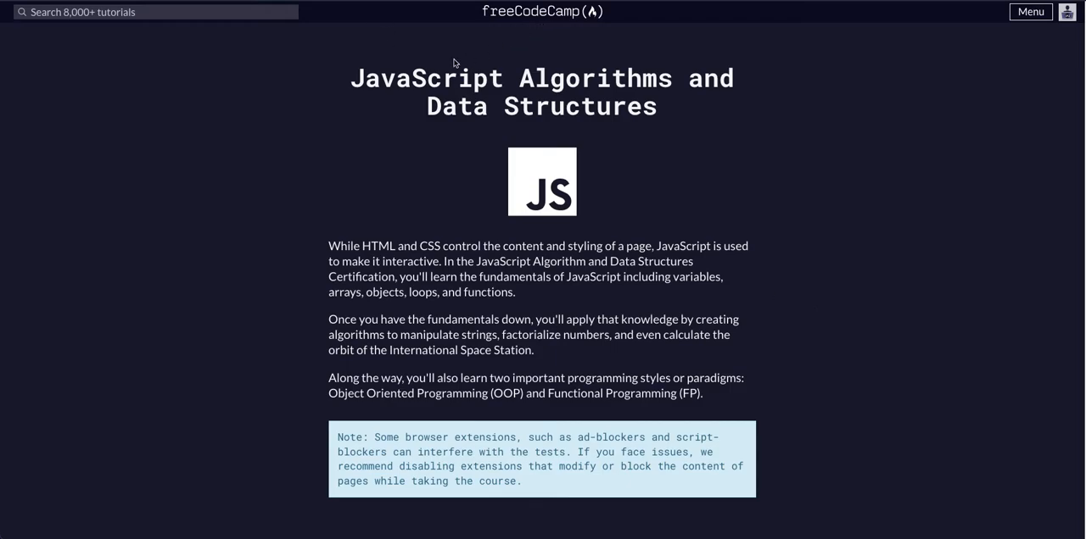
Step: Scroll down to the Basic JavaScript lessons to find 'Access Multi-Dimensional Arrays With Indexes'
{"action": "scroll", "scroll_direction": "down", "scroll_amount": 3}
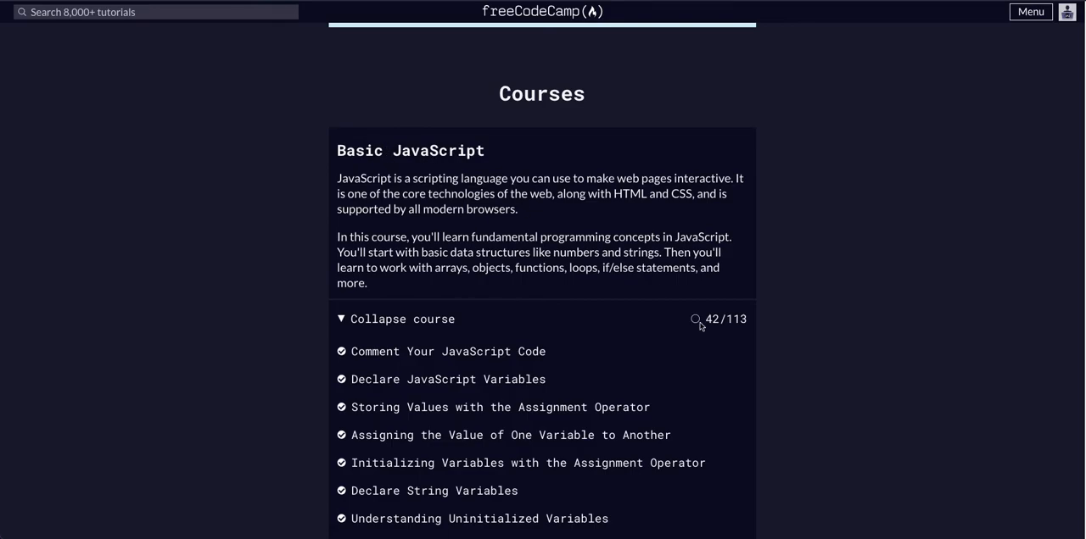
{"action": "scroll", "scroll_direction": "down", "scroll_amount": 3}
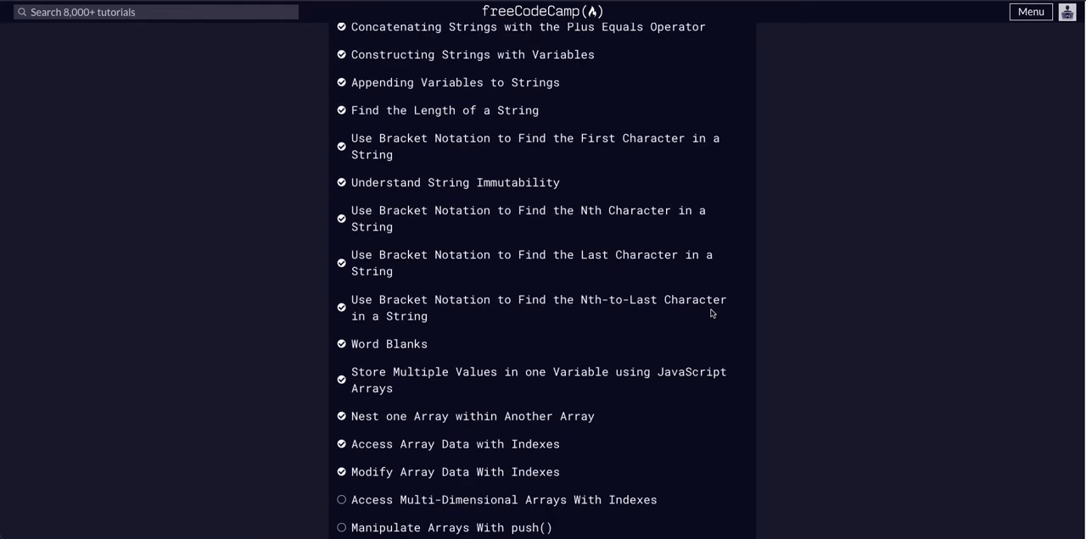
{"action": "scroll", "scroll_direction": "down", "scroll_amount": 3}
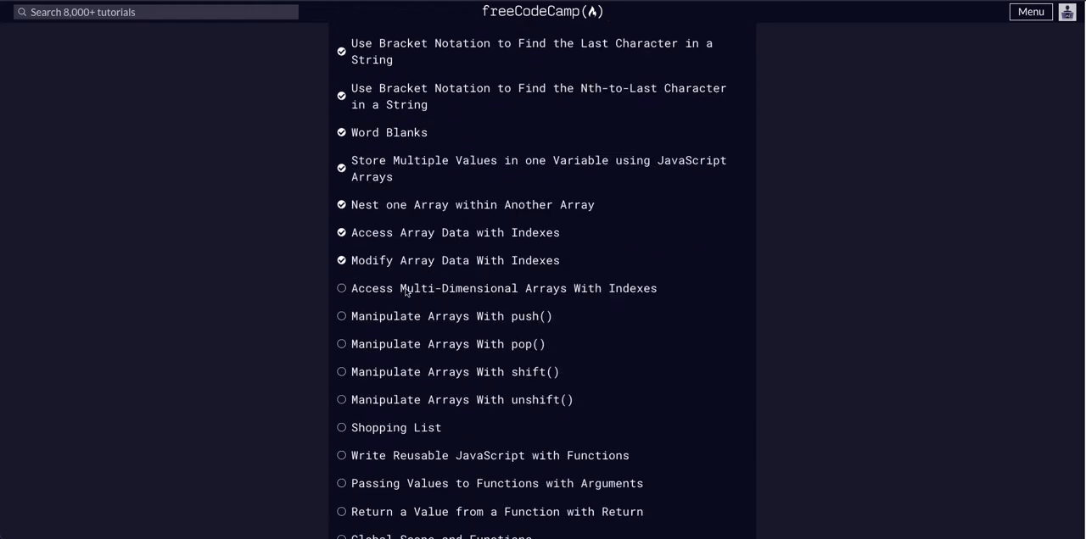
Step: Open the 'Access Multi-Dimensional Arrays With Indexes' challenge and inspect myArray's nested arrays in the editor
{"action": "left_click", "coordinate": [503, 288]}
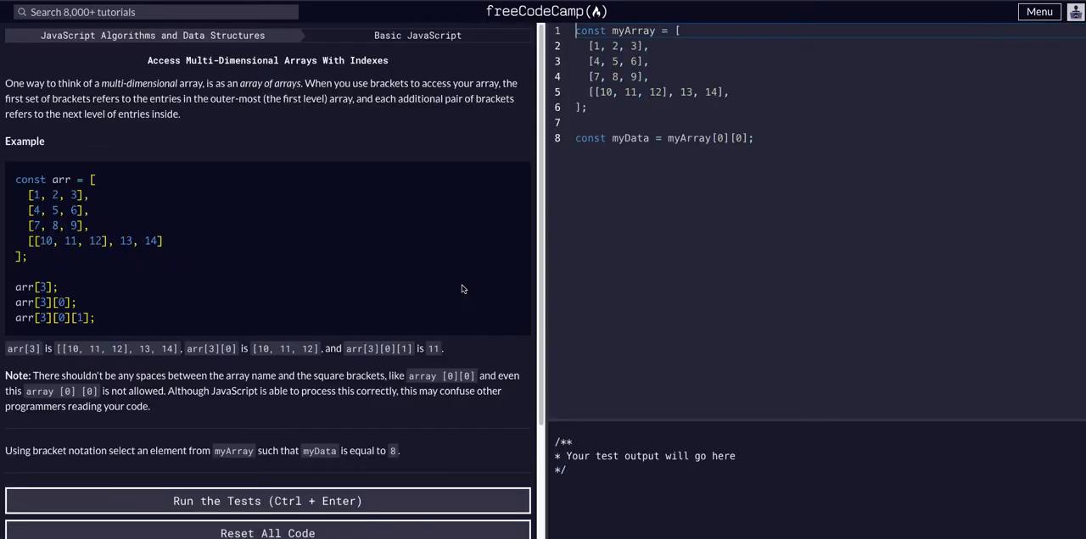
{"action": "mouse_move", "coordinate": [129, 72]}
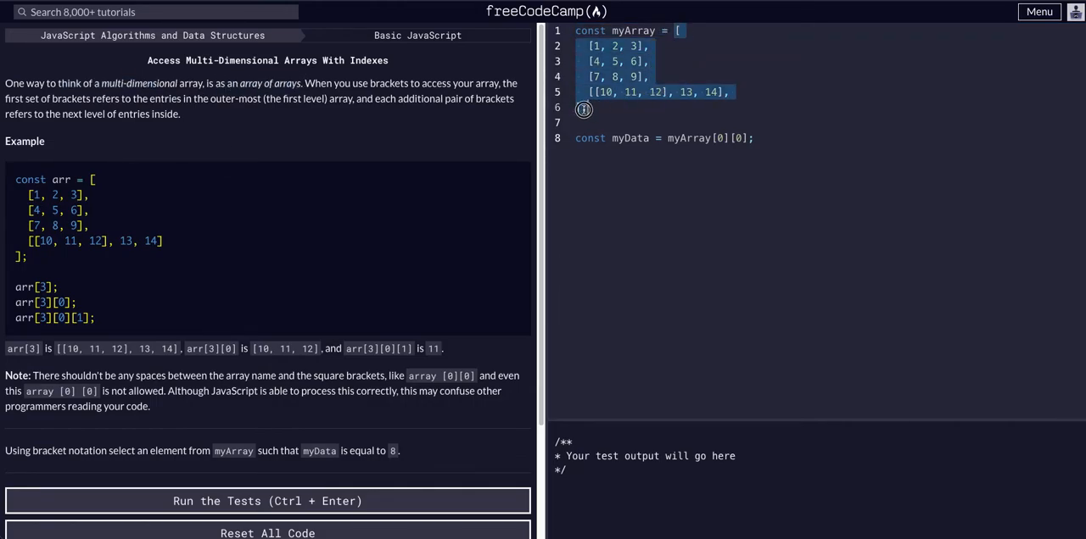
{"action": "left_click", "coordinate": [583, 108]}
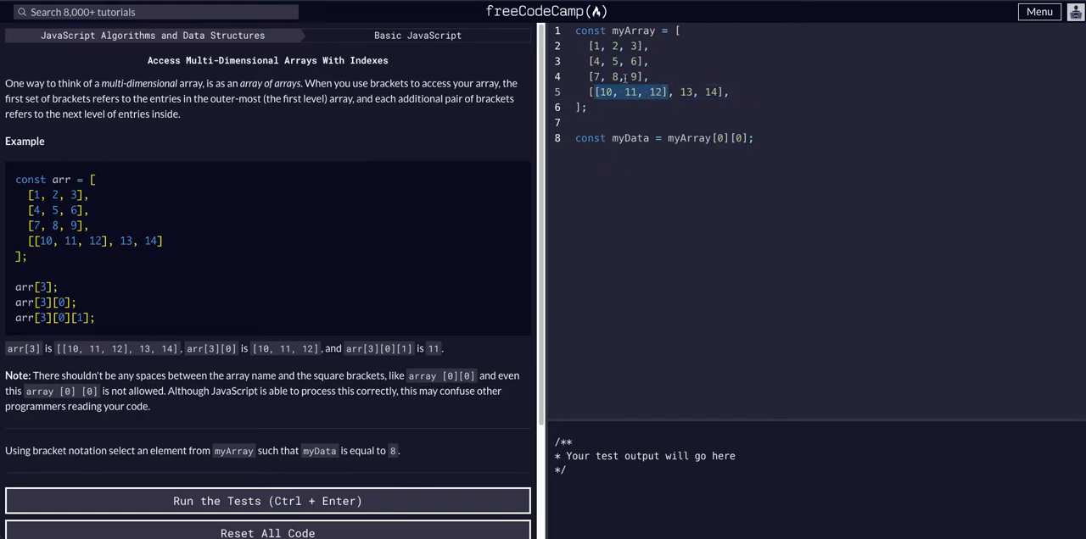
{"action": "mouse_move", "coordinate": [295, 269]}
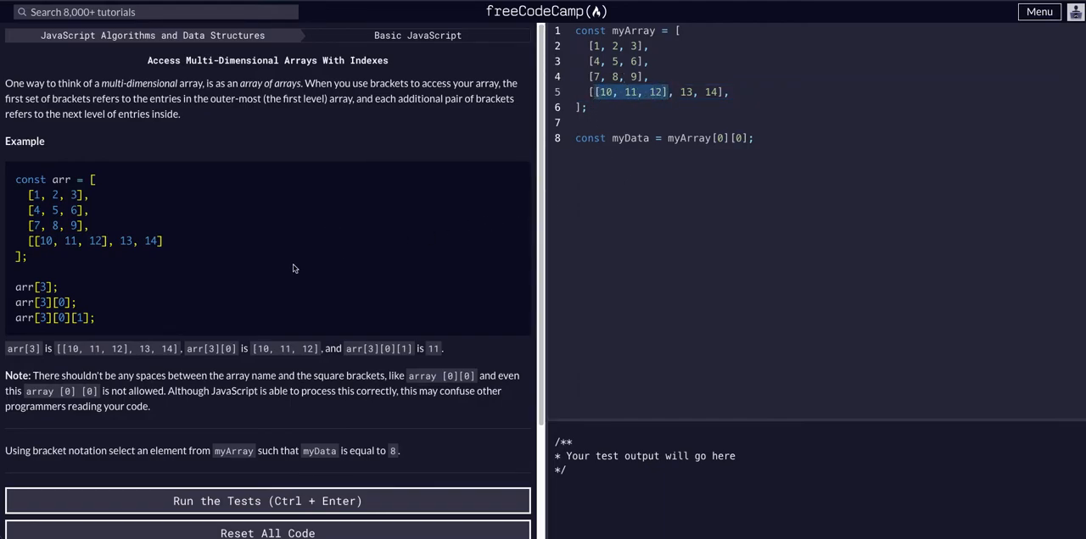
{"action": "scroll", "scroll_direction": "down", "scroll_amount": 3}
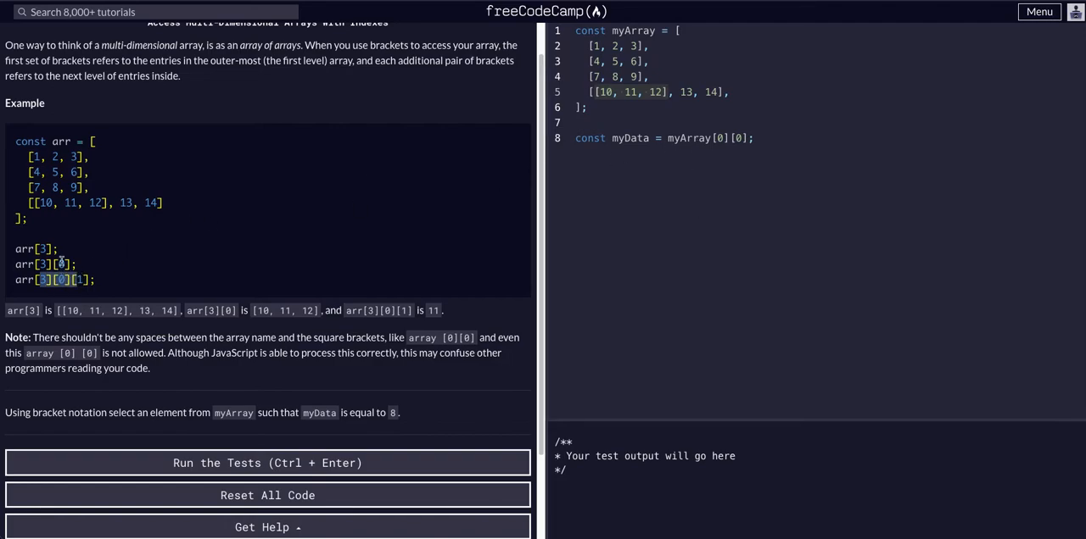
{"action": "mouse_move", "coordinate": [68, 197]}
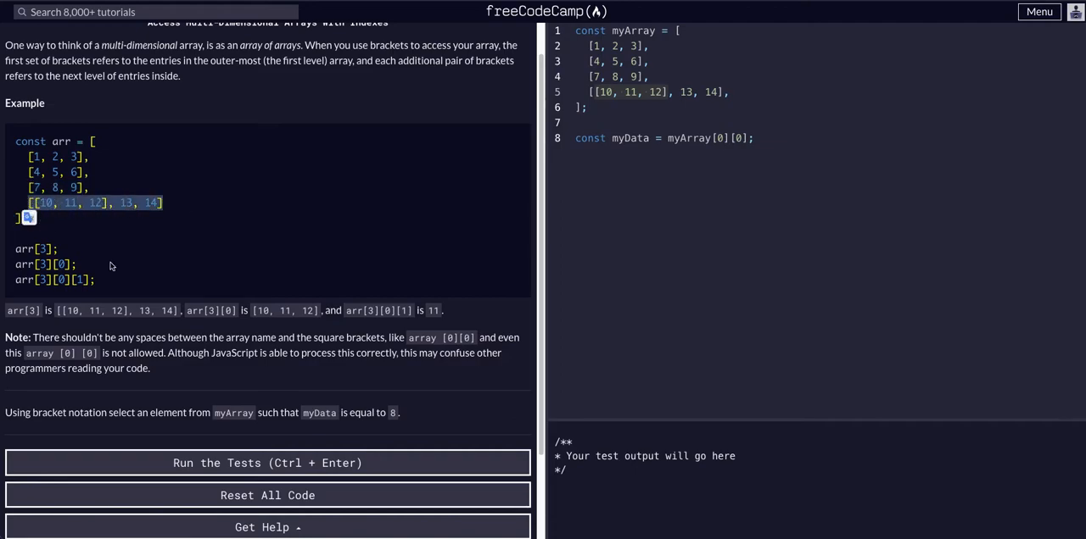
{"action": "mouse_move", "coordinate": [114, 218]}
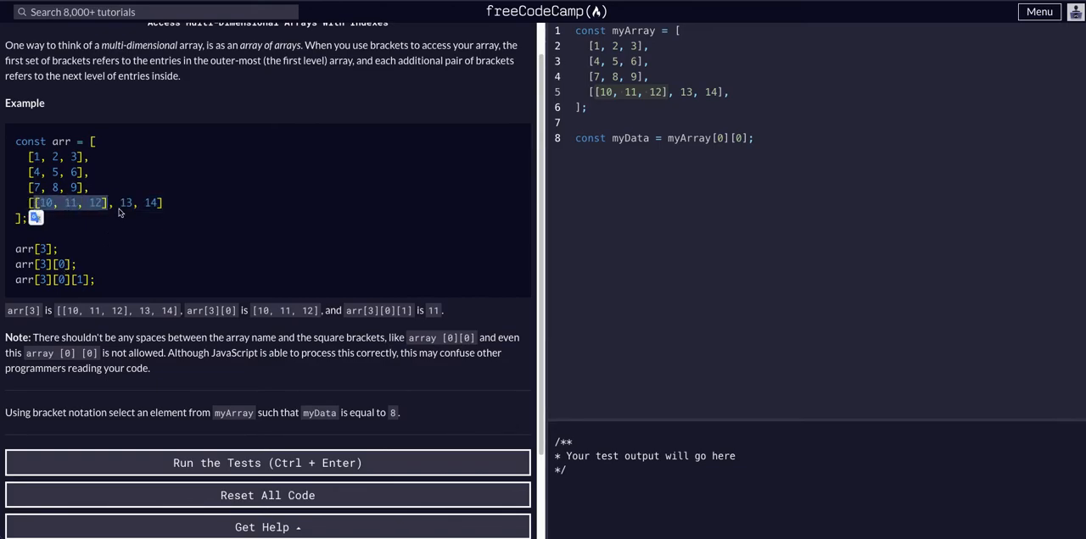
{"action": "left_click", "coordinate": [124, 203]}
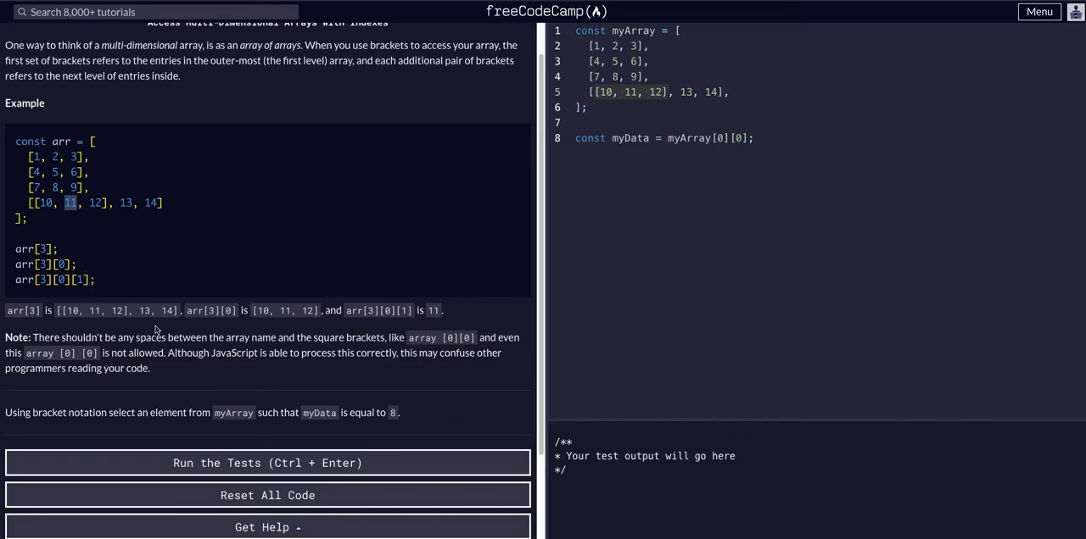
{"action": "scroll", "scroll_direction": "down", "scroll_amount": 3}
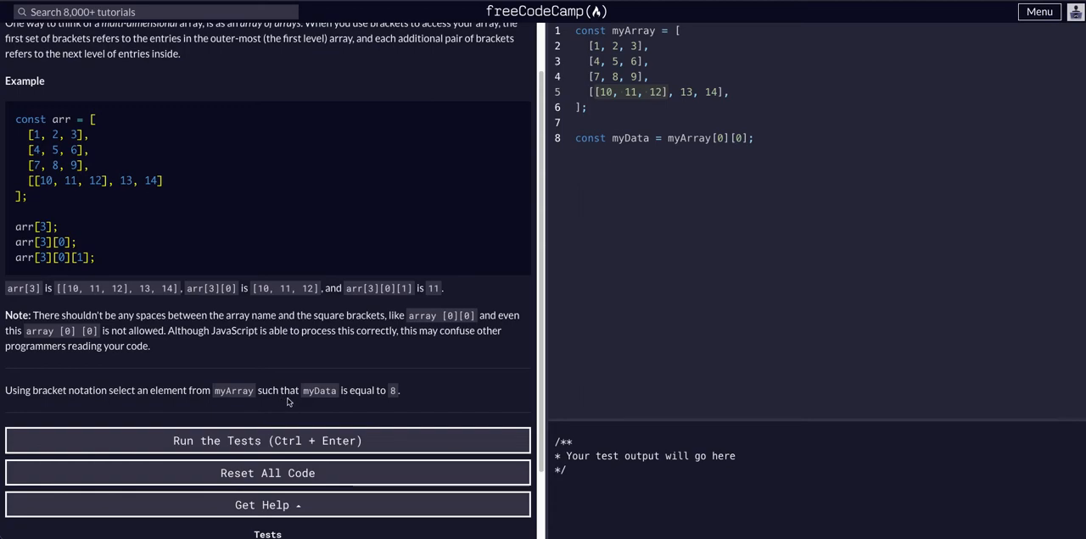
{"action": "mouse_move", "coordinate": [338, 398]}
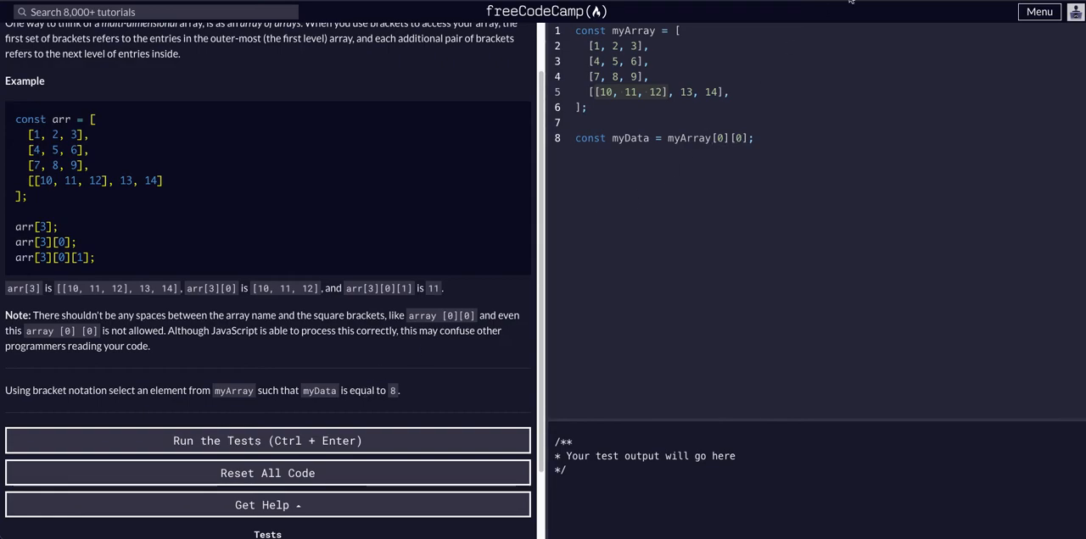
{"action": "mouse_move", "coordinate": [169, 403]}
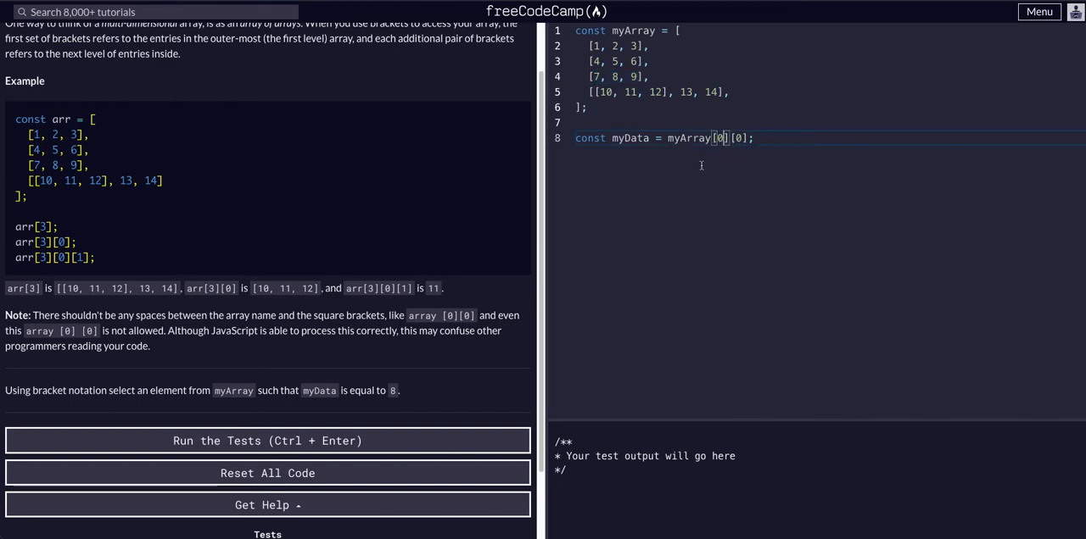
Step: Insert blank lines below the myData = myArray[0][0] line
{"action": "key", "text": "Enter"}
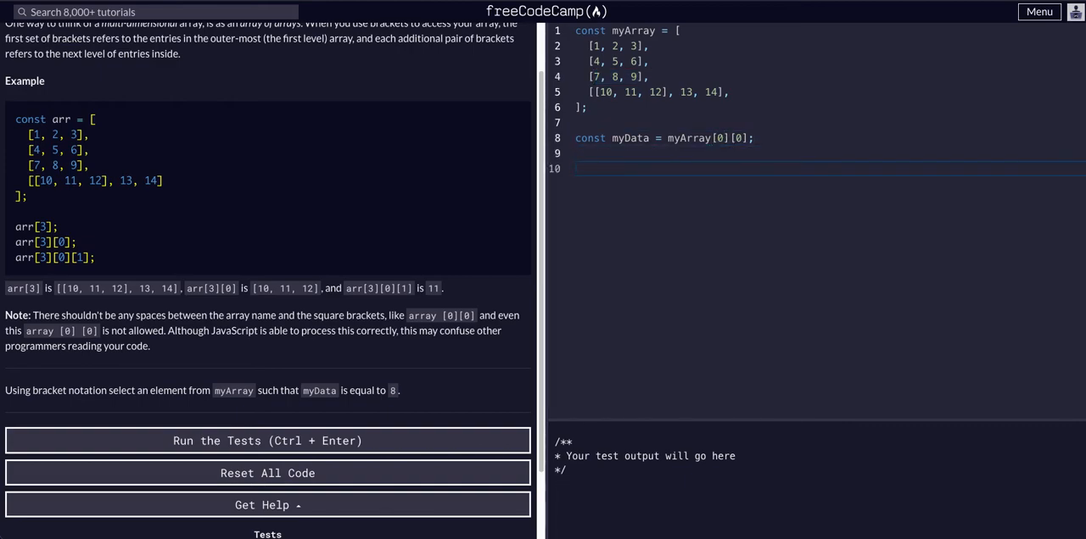
Step: Add console.log(myData) below the myData declaration
{"action": "type", "text": "c"}
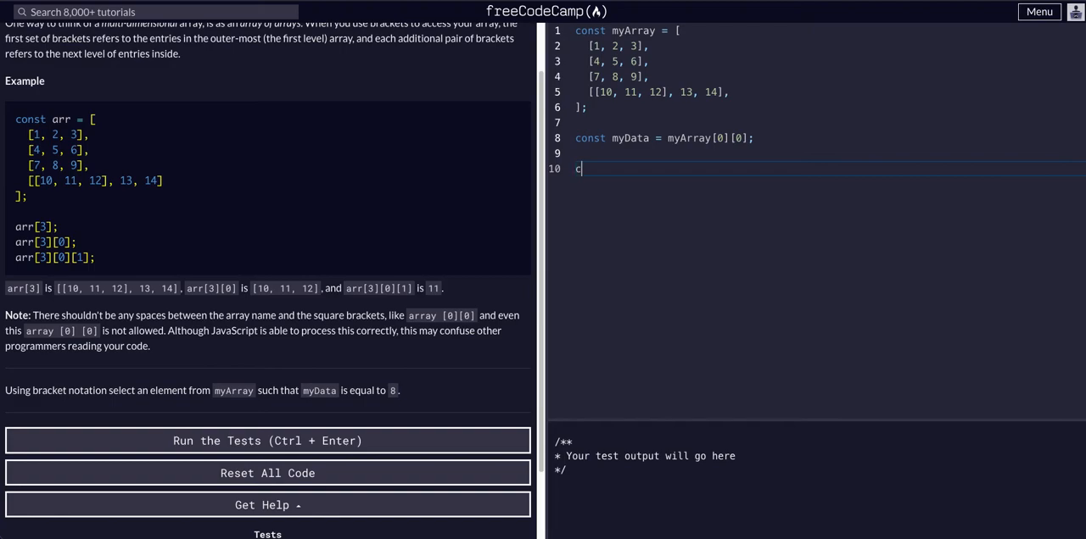
{"action": "type", "text": "onsole.log"}
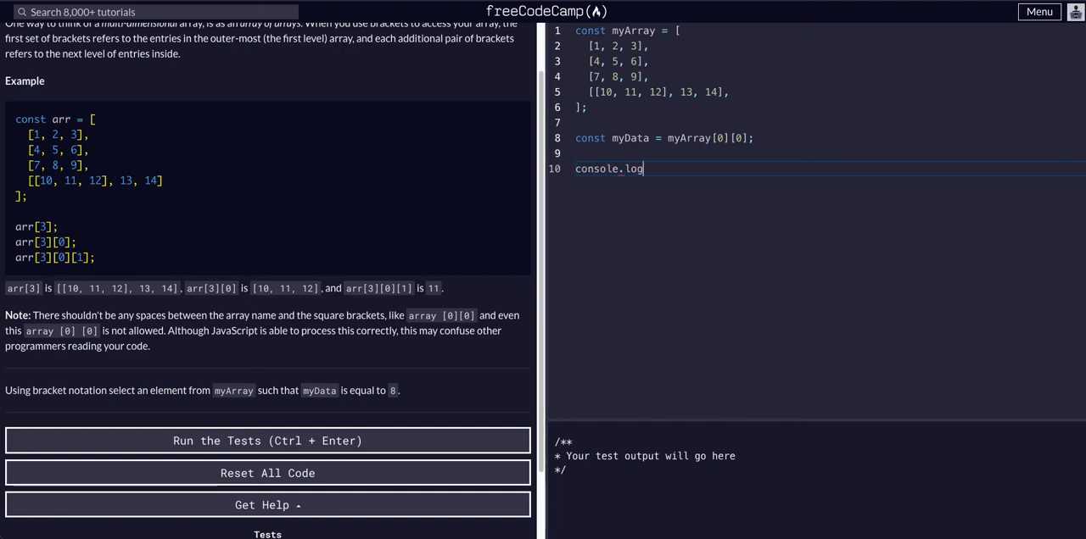
{"action": "type", "text": "(myData"}
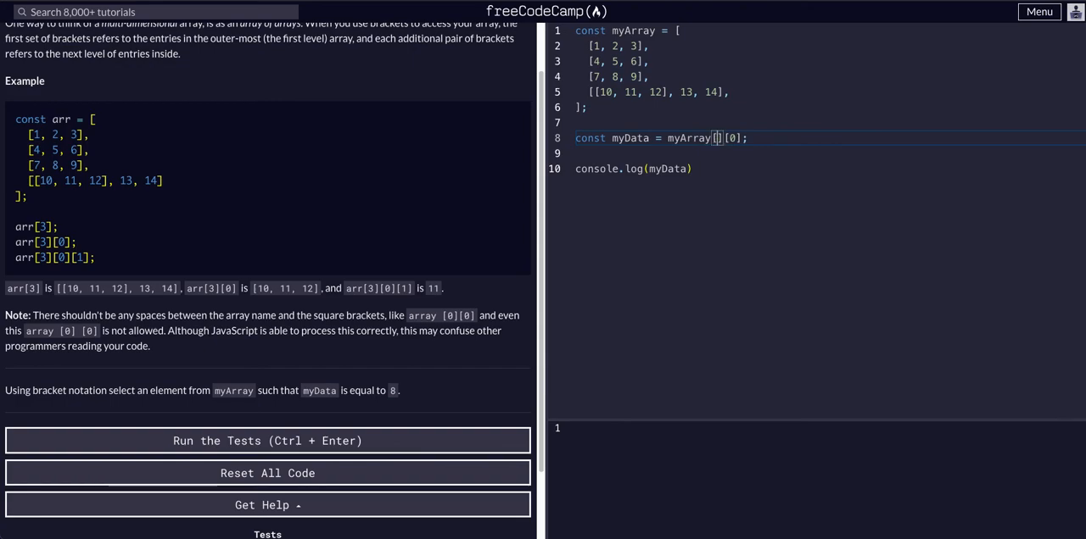
Step: Change myData to myArray[2][1], run the tests, and dismiss the success dialog
{"action": "type", "text": "2"}
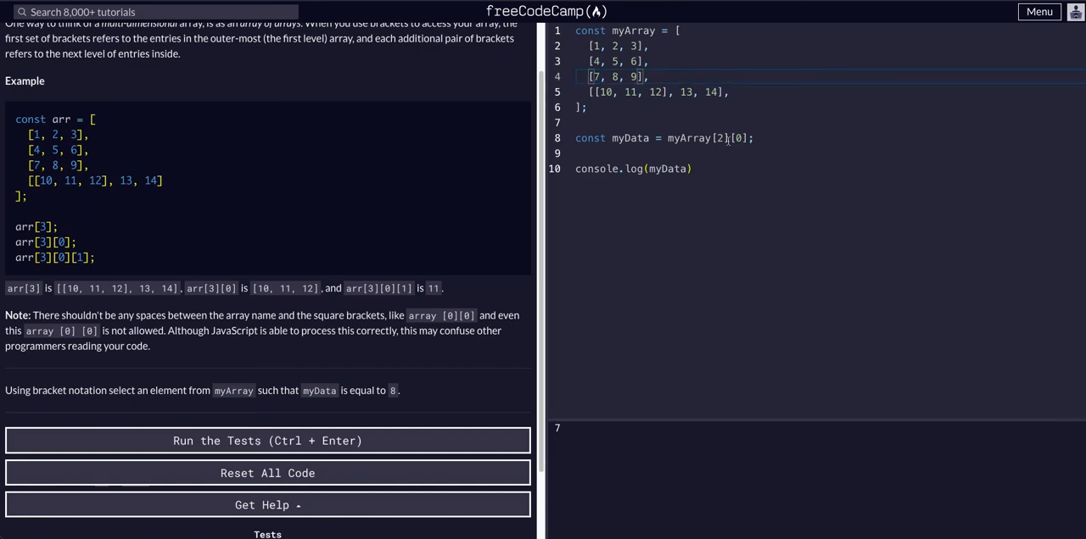
{"action": "type", "text": "1"}
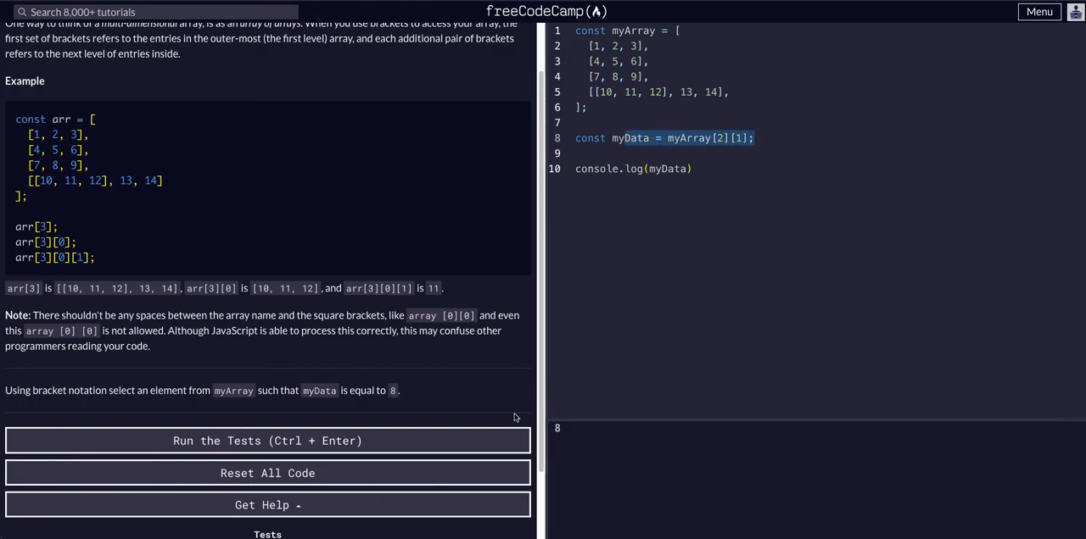
{"action": "left_click", "coordinate": [268, 440]}
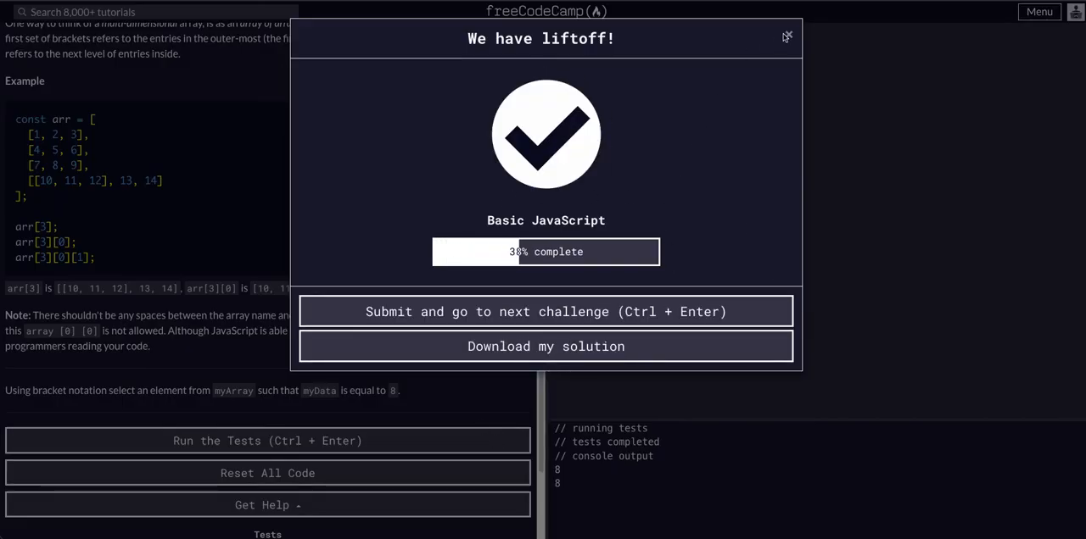
{"action": "left_click", "coordinate": [786, 37]}
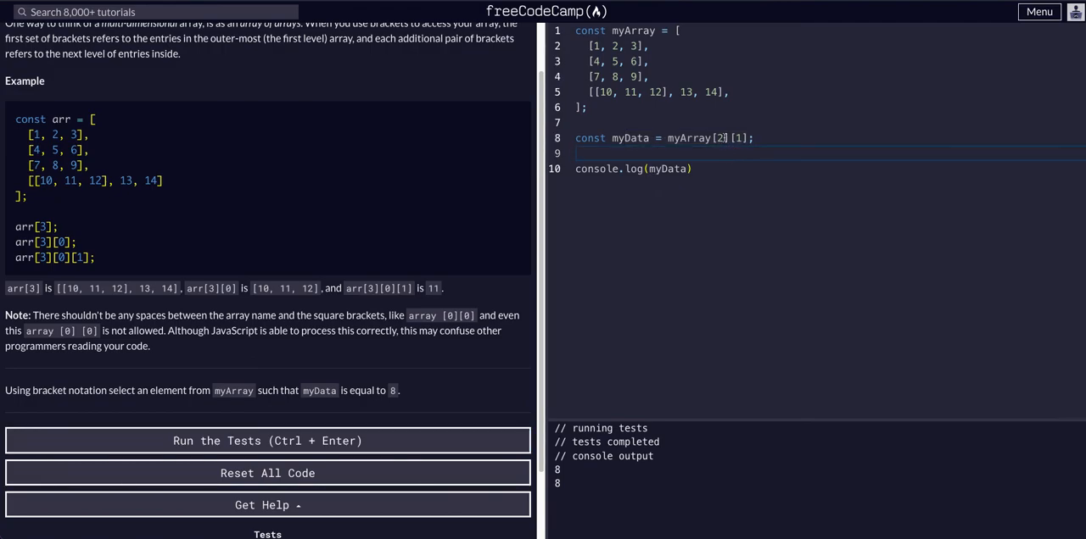